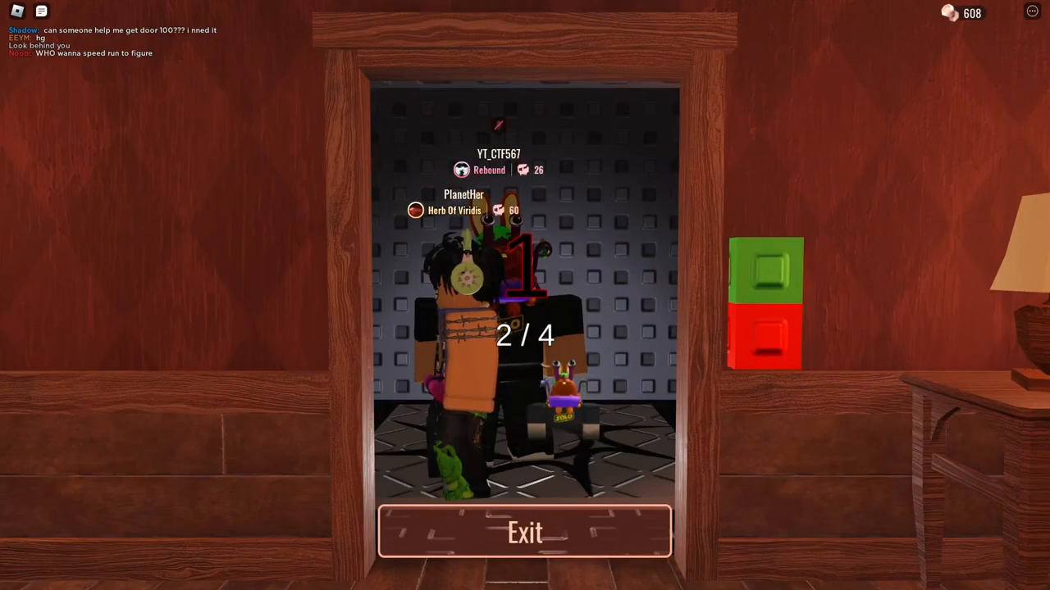
Step: Play a first retro run to door 7 until Eyes ends it, then begin a fresh run past door 2
left_click(525, 533)
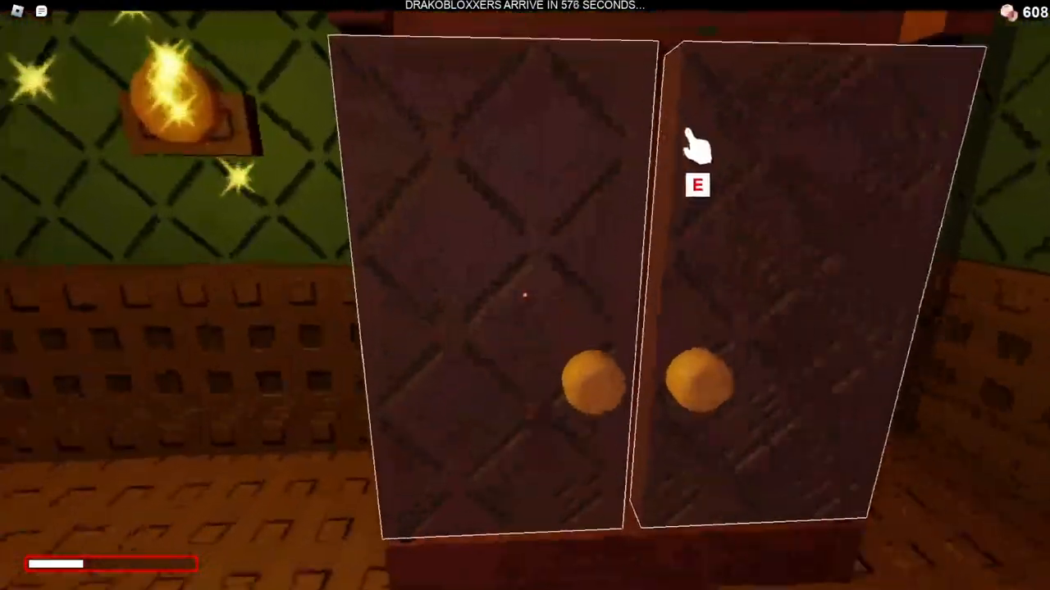
key("e")
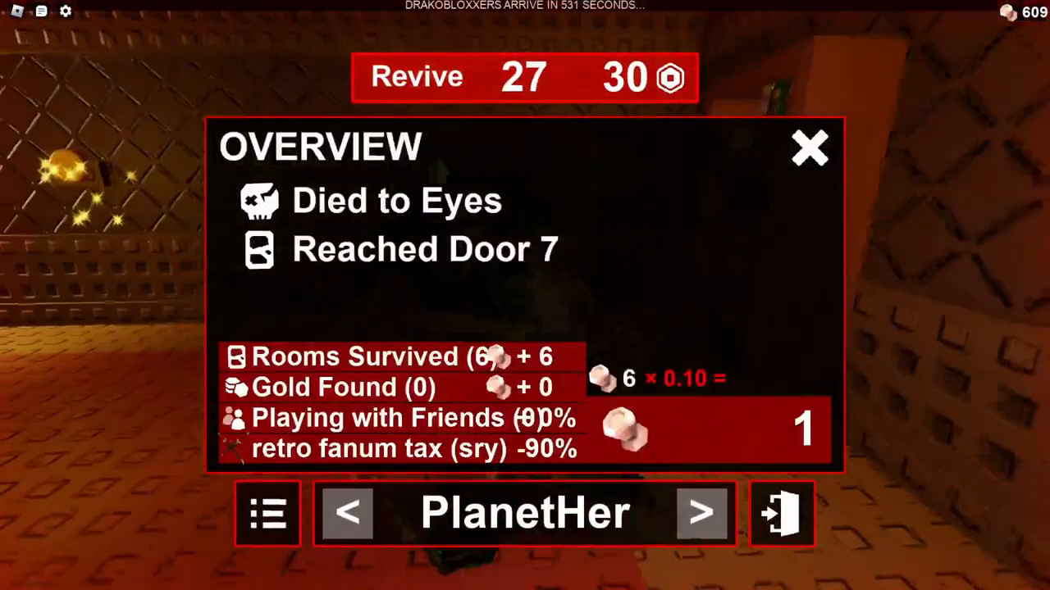
left_click(780, 515)
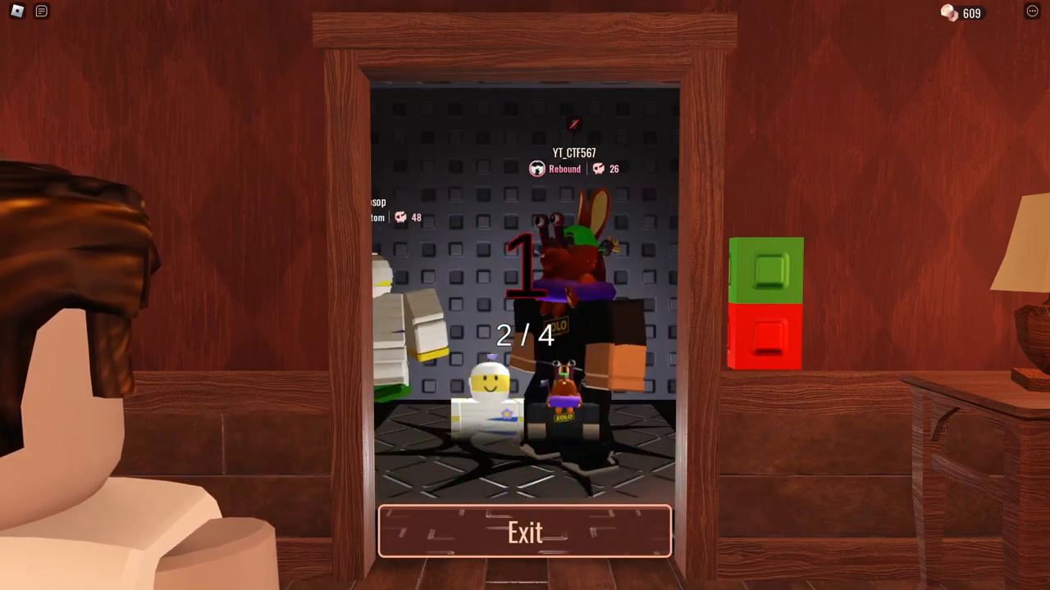
left_click(525, 531)
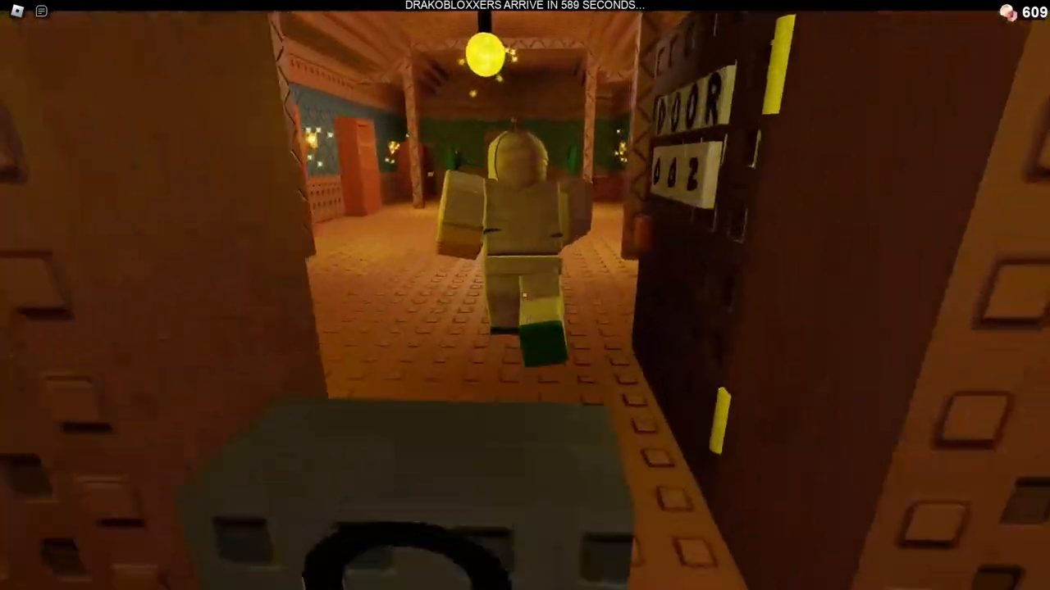
Step: Review the game settings via Escape, resume, and walk up to the wardrobe
key("Escape")
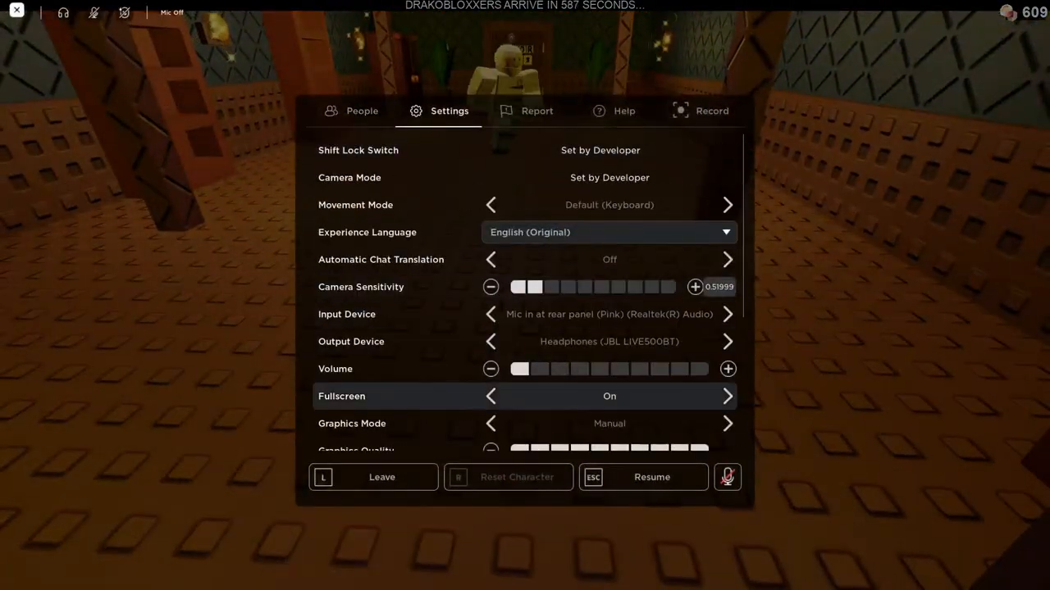
left_click(643, 475)
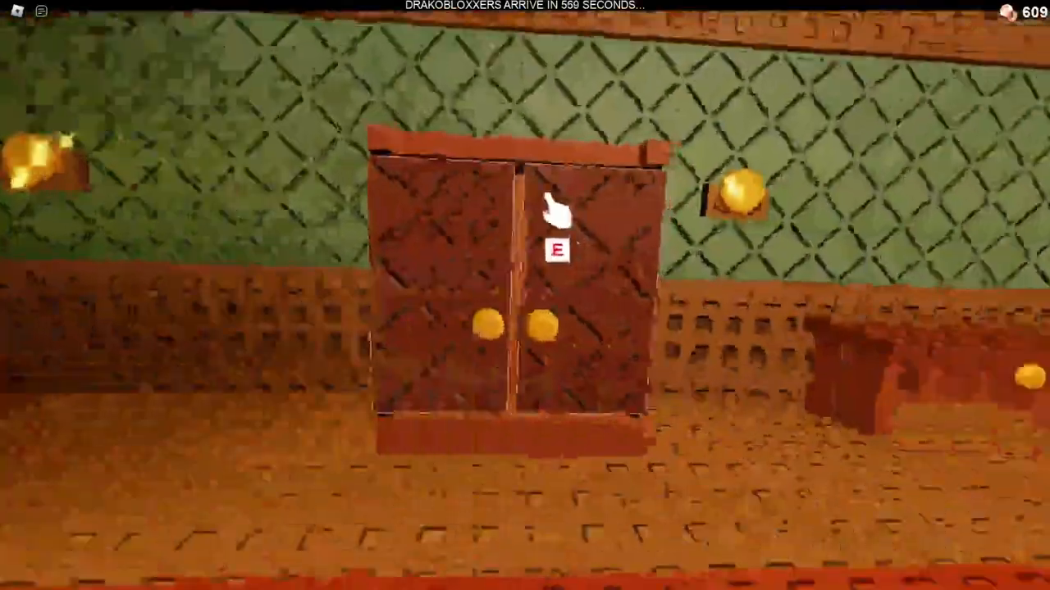
key("e")
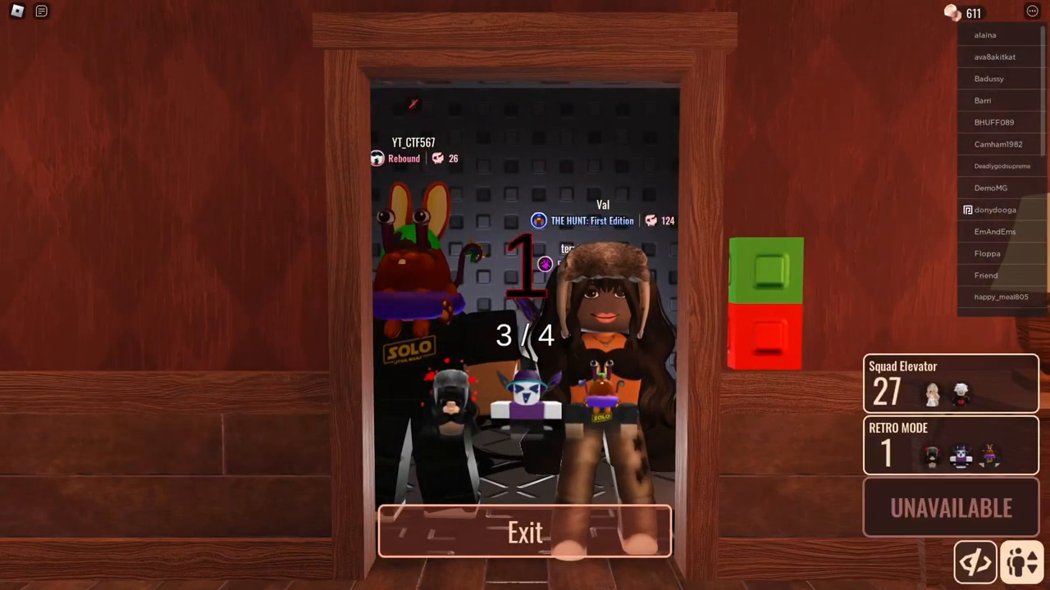
left_click(525, 532)
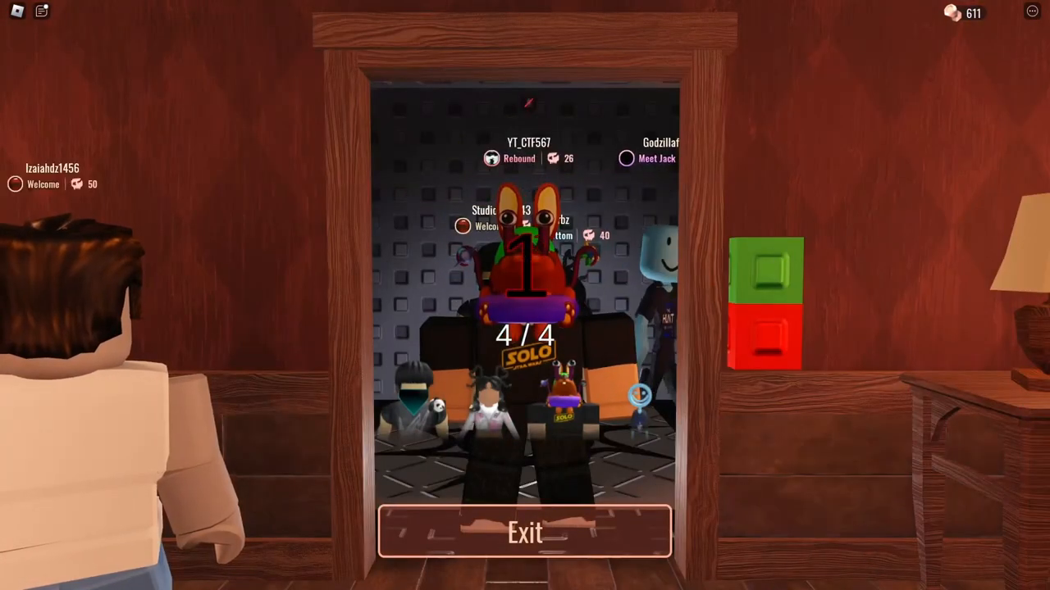
left_click(525, 533)
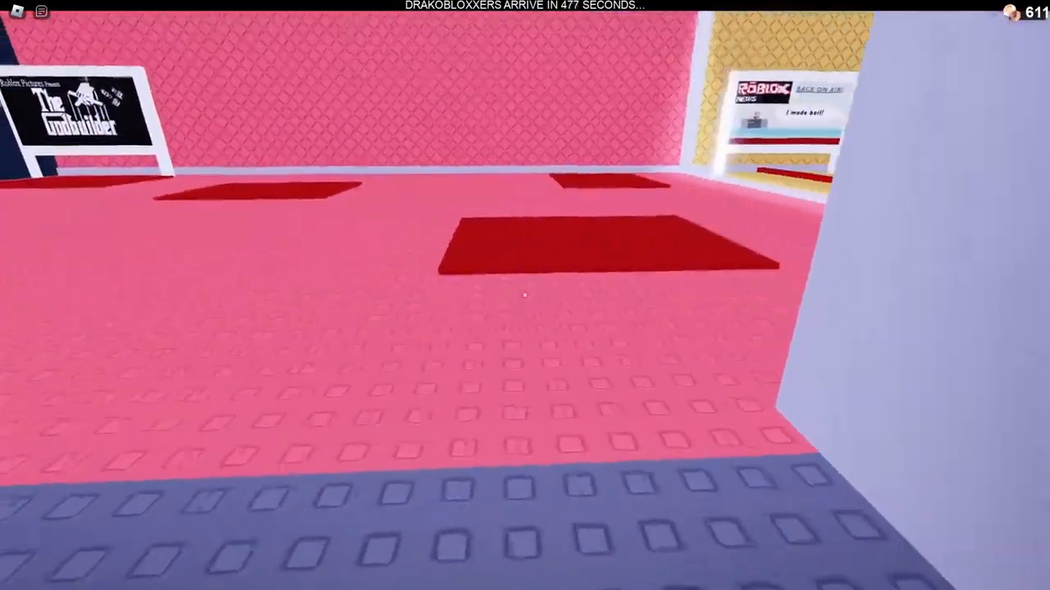
mouse_move(524, 295)
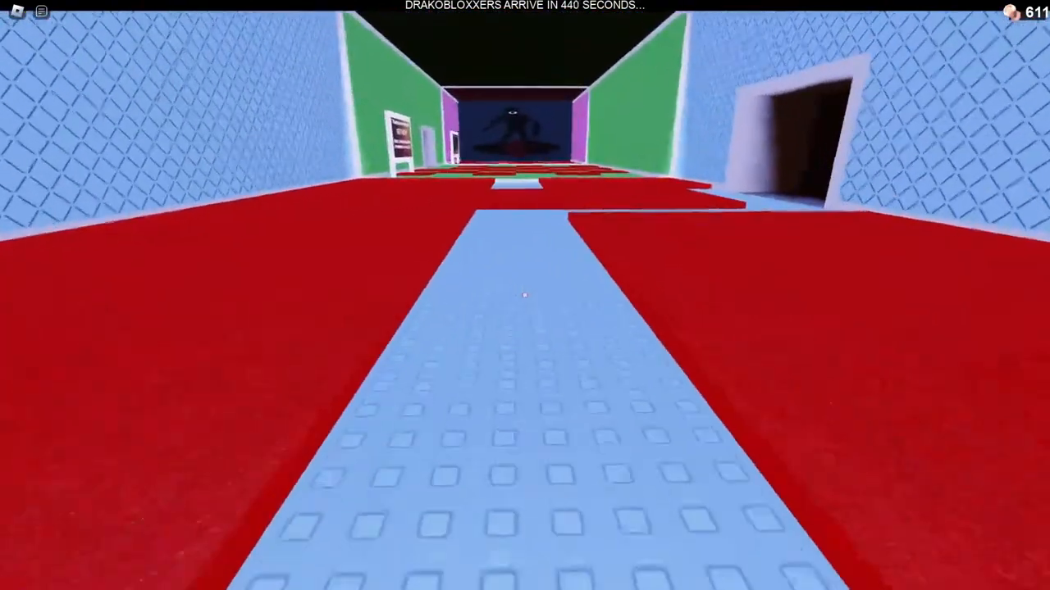
Step: Walk forward until the Seeking Wall kills the player at door 12
key("w")
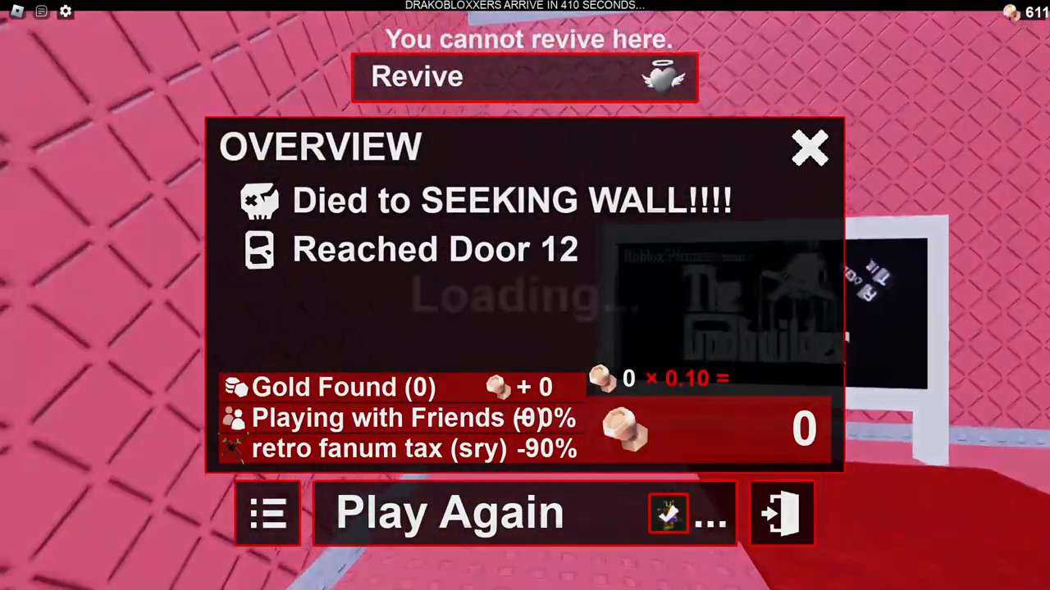
Step: Continue the run until dying to Eyes at door 16 with a revive offer shown
left_click(450, 512)
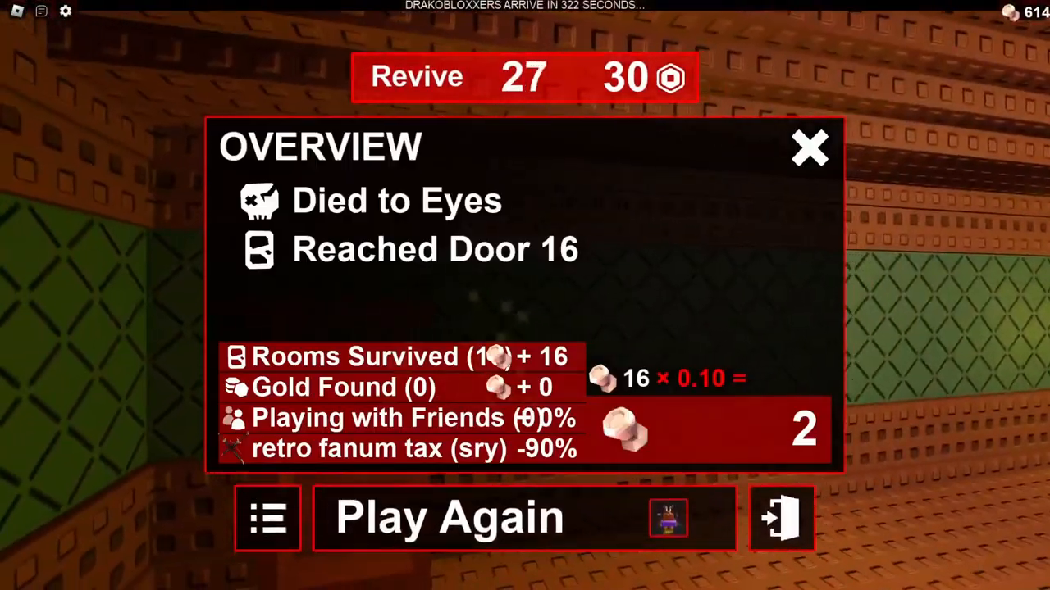
left_click(449, 517)
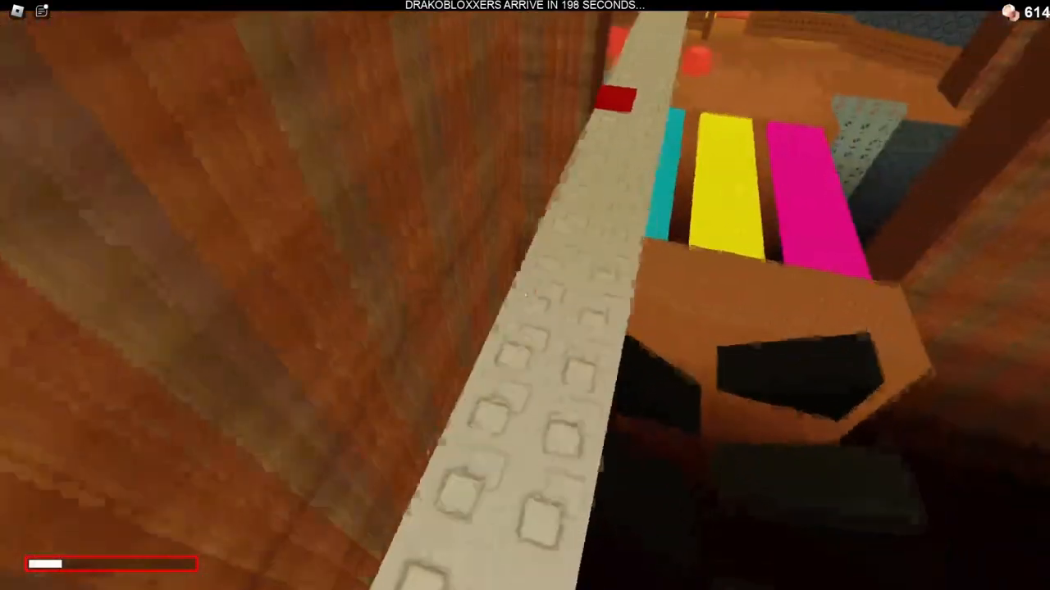
mouse_move(525, 296)
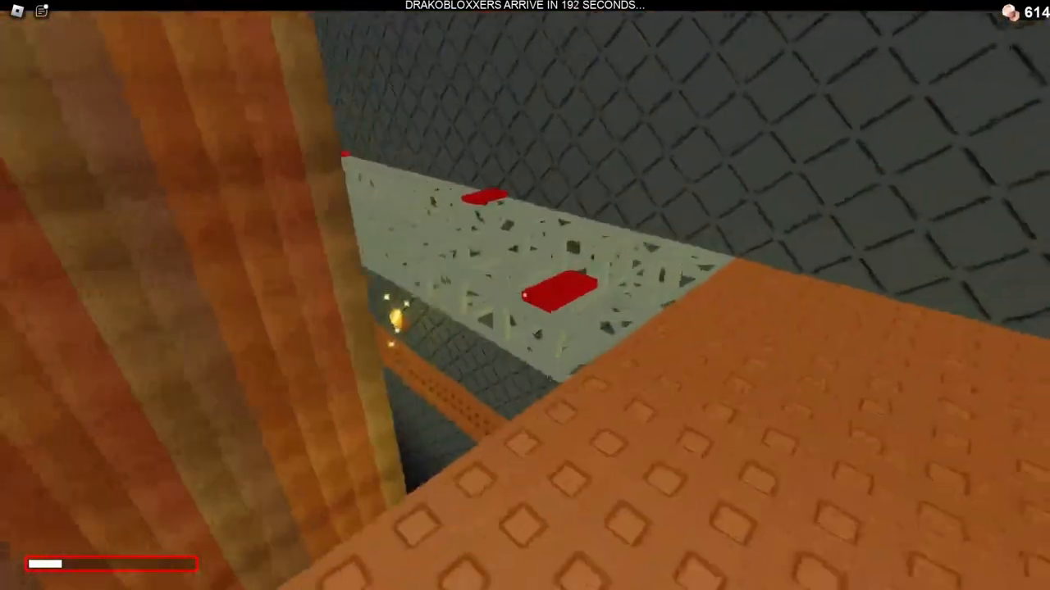
mouse_move(525, 295)
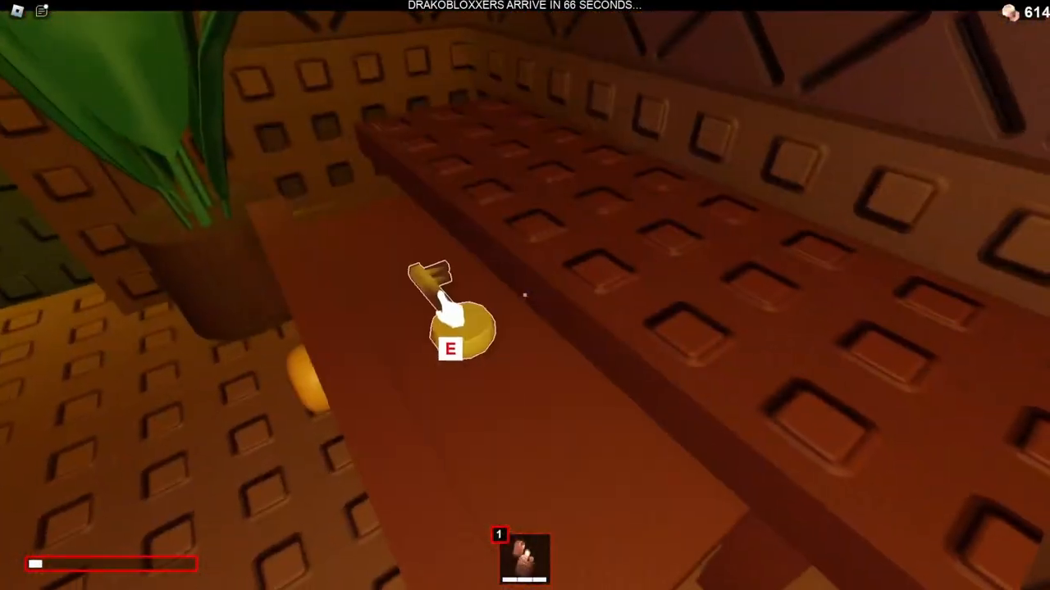
Step: Interact onward until Drakobloxxer ends the run at door 38, then start a fresh run
key("e")
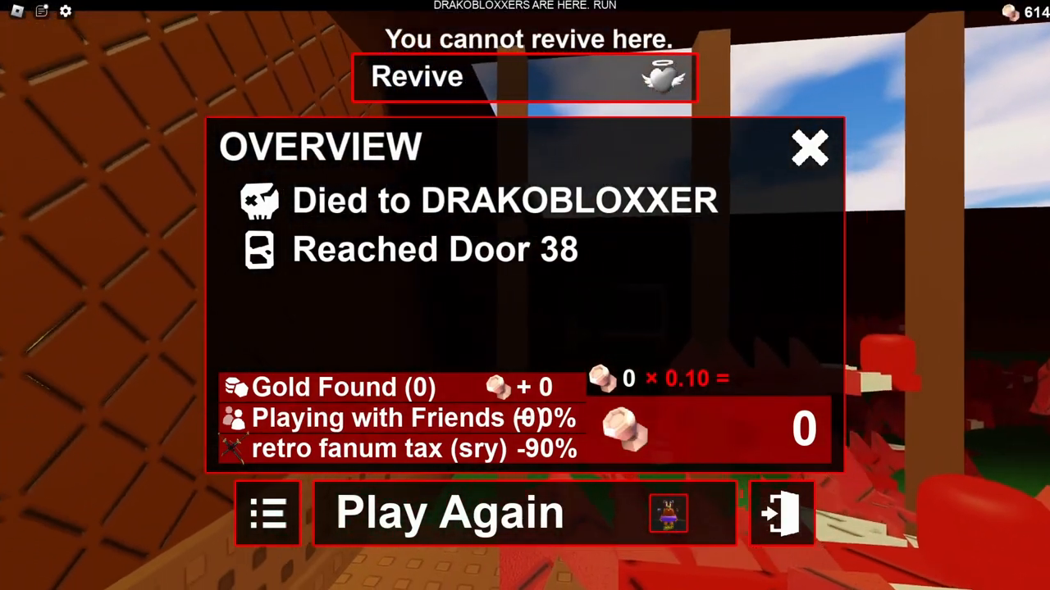
left_click(450, 512)
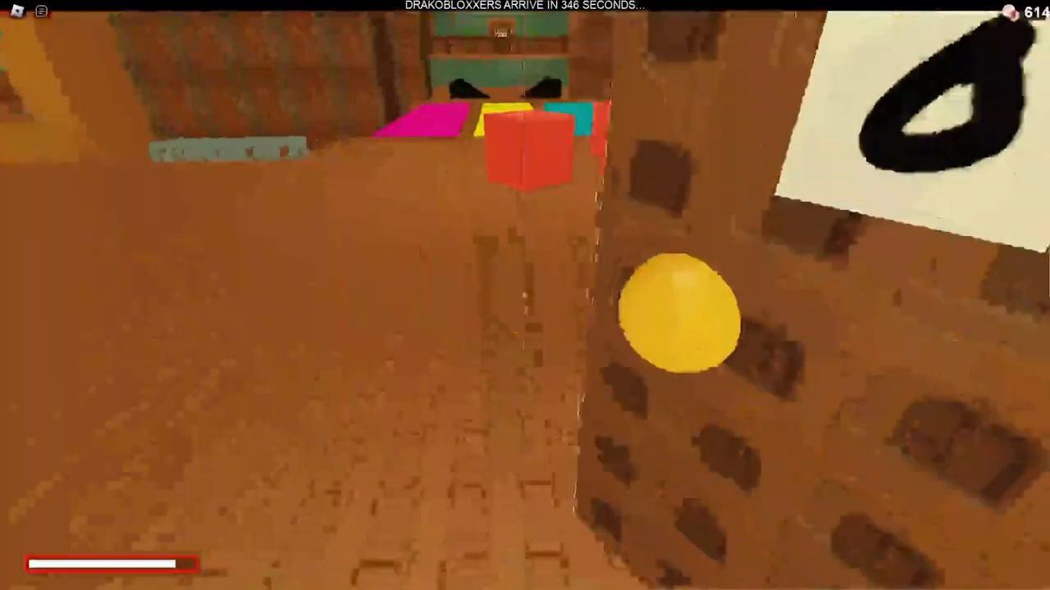
mouse_move(525, 295)
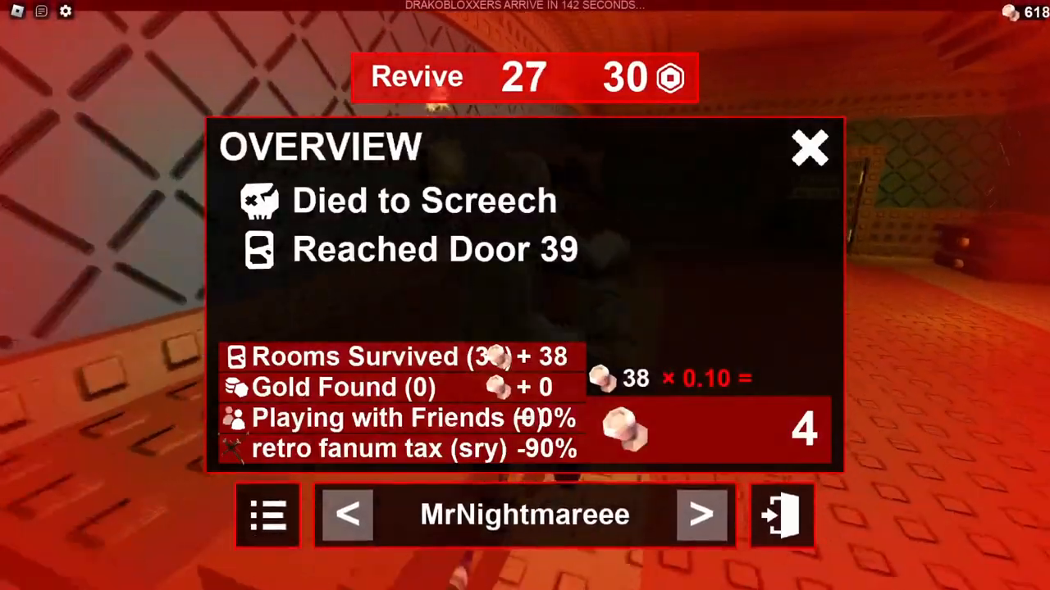
Step: Close the death Overview panel to return to the spectating screen
left_click(810, 148)
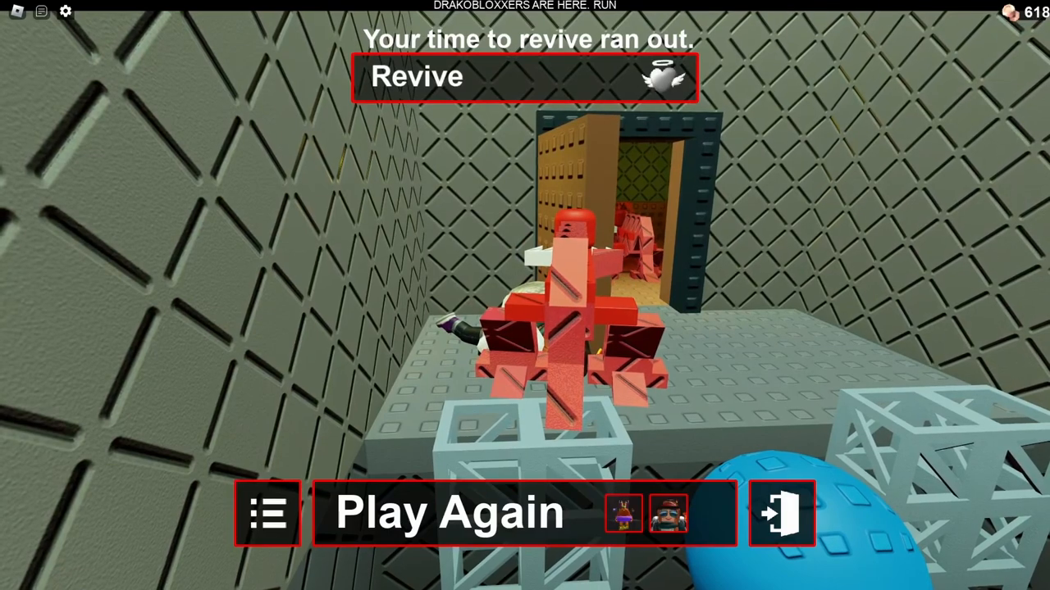
Step: Dismiss the death screen and wait on the Doors loading warning screen
left_click(449, 514)
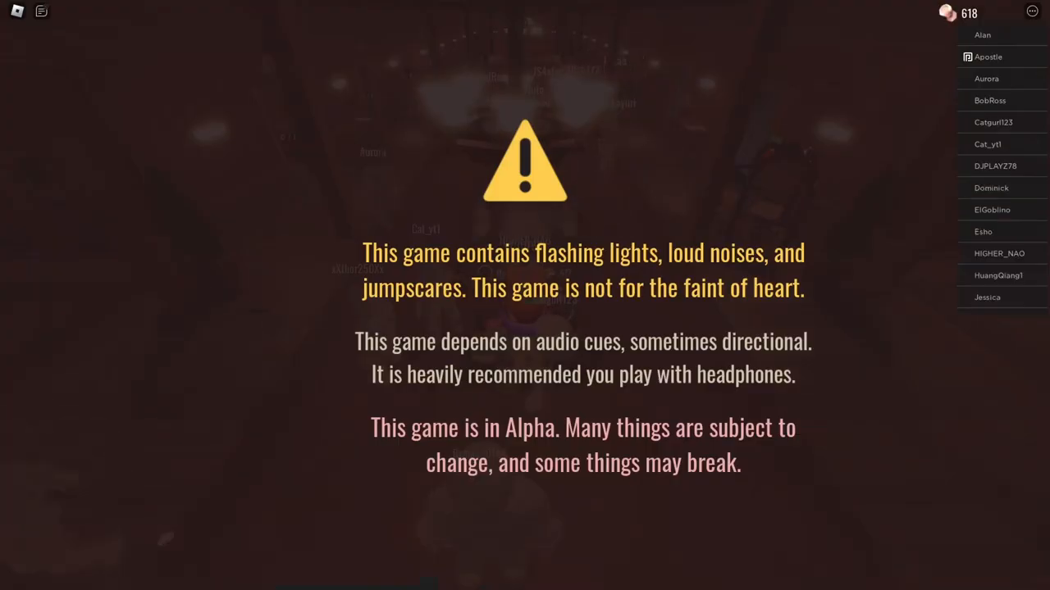